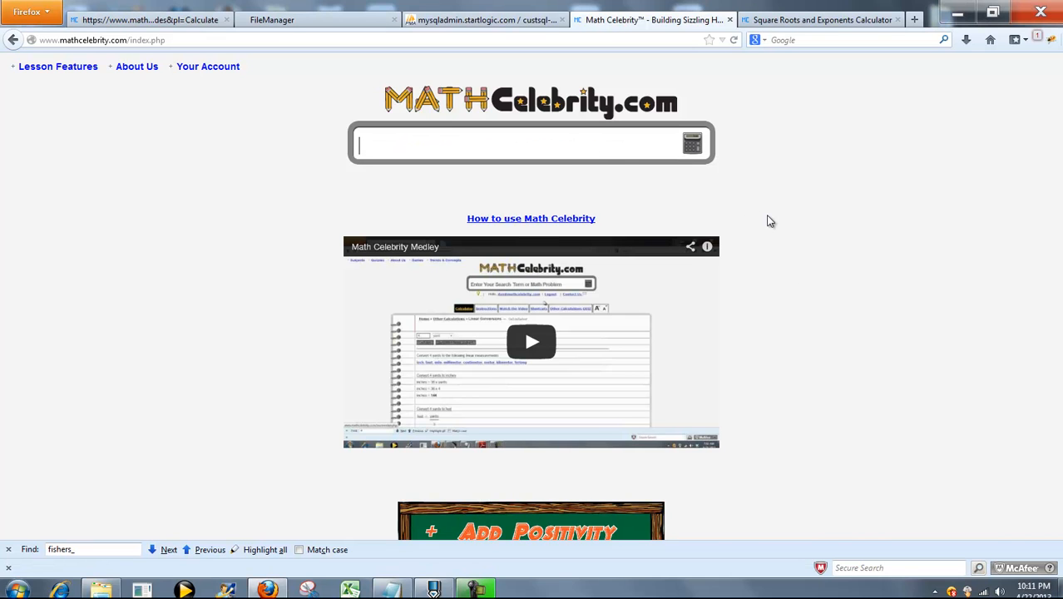
Step: Search 'pun' and generate the Punnett square for parents A, a × A, a
{"action": "type", "text": "pun"}
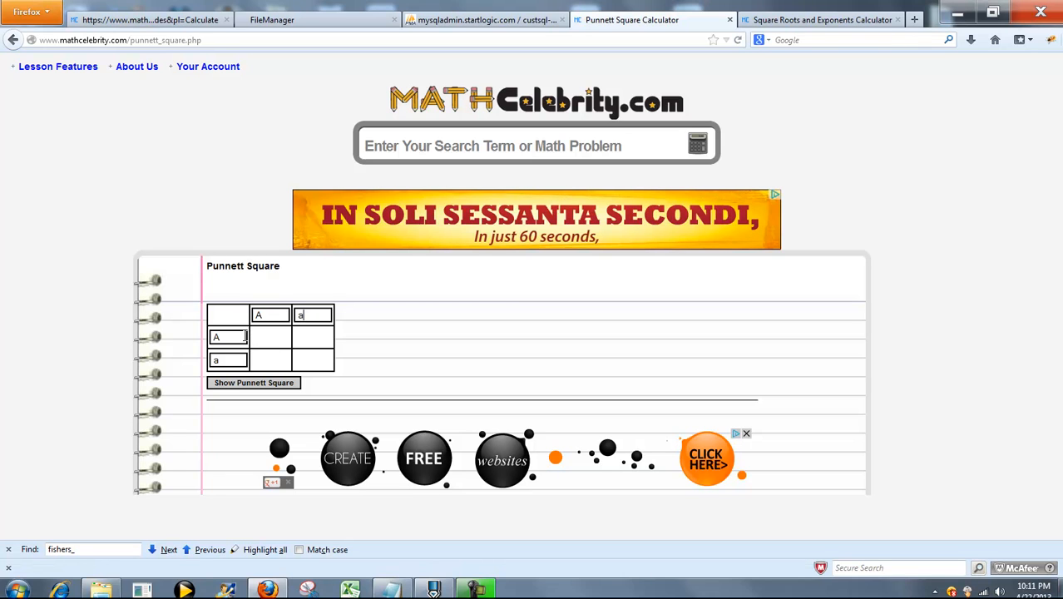
{"action": "left_click", "coordinate": [254, 383]}
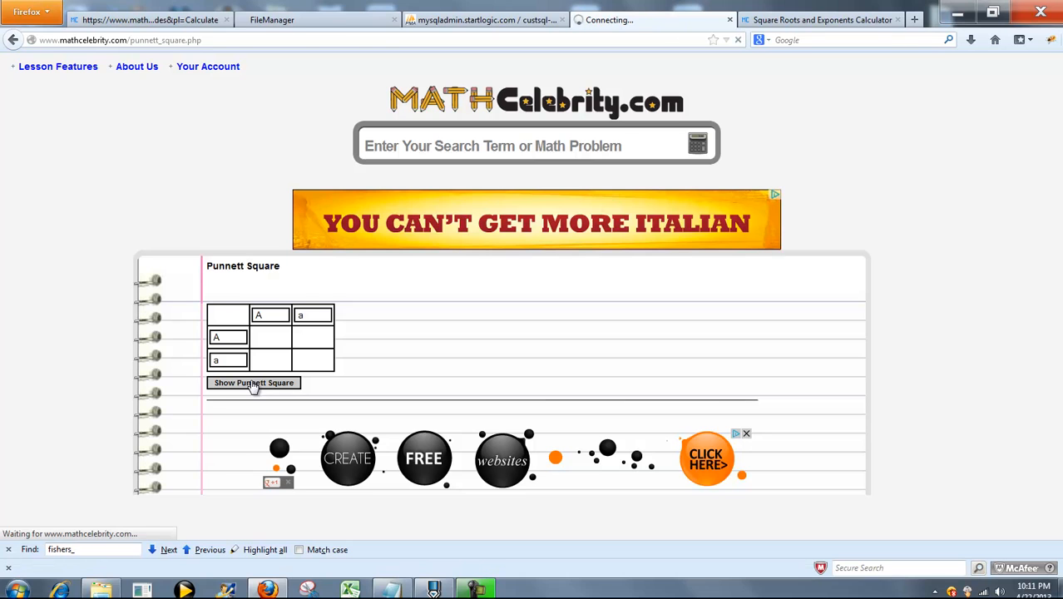
{"action": "left_click", "coordinate": [254, 382]}
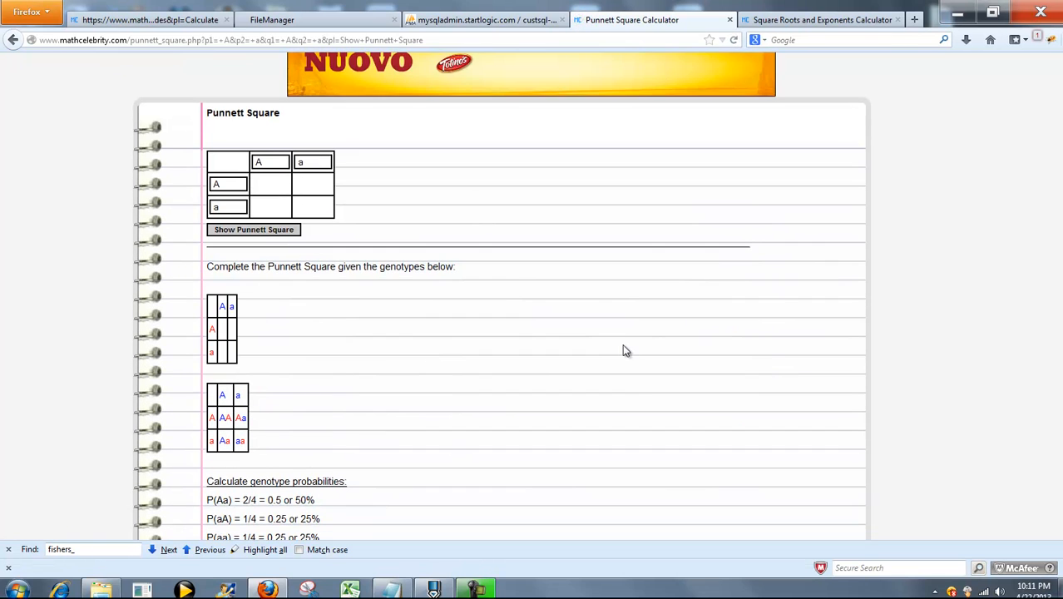
{"action": "scroll", "scroll_direction": "down", "scroll_amount": 3}
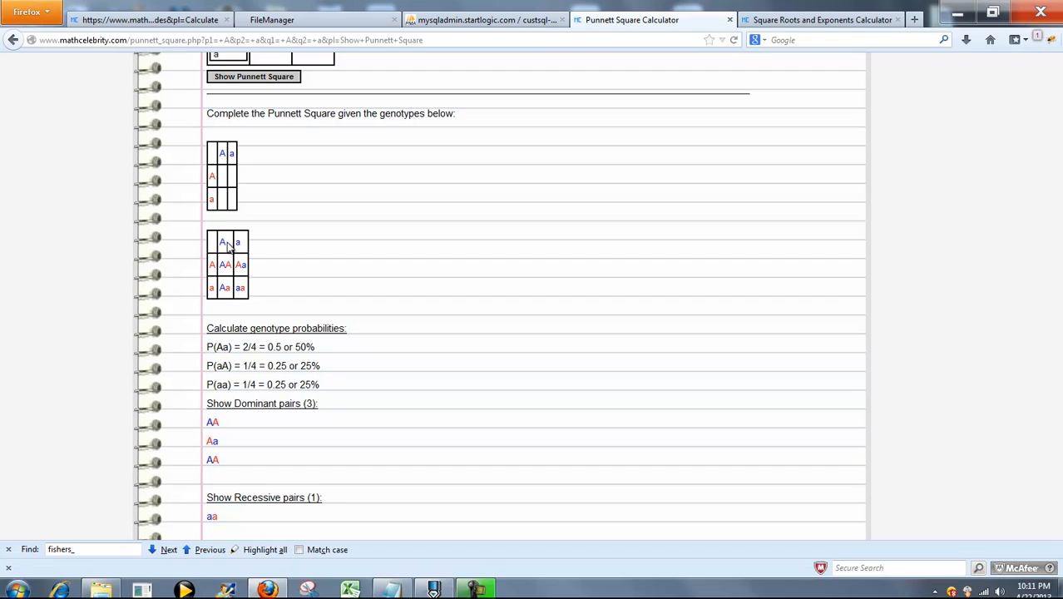
{"action": "mouse_move", "coordinate": [242, 268]}
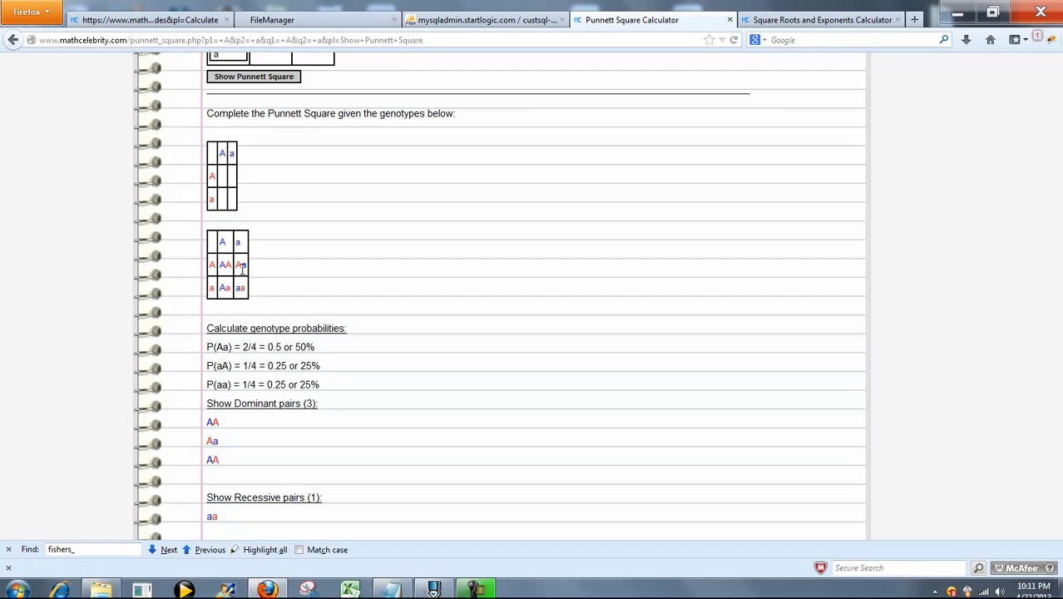
{"action": "mouse_move", "coordinate": [332, 387]}
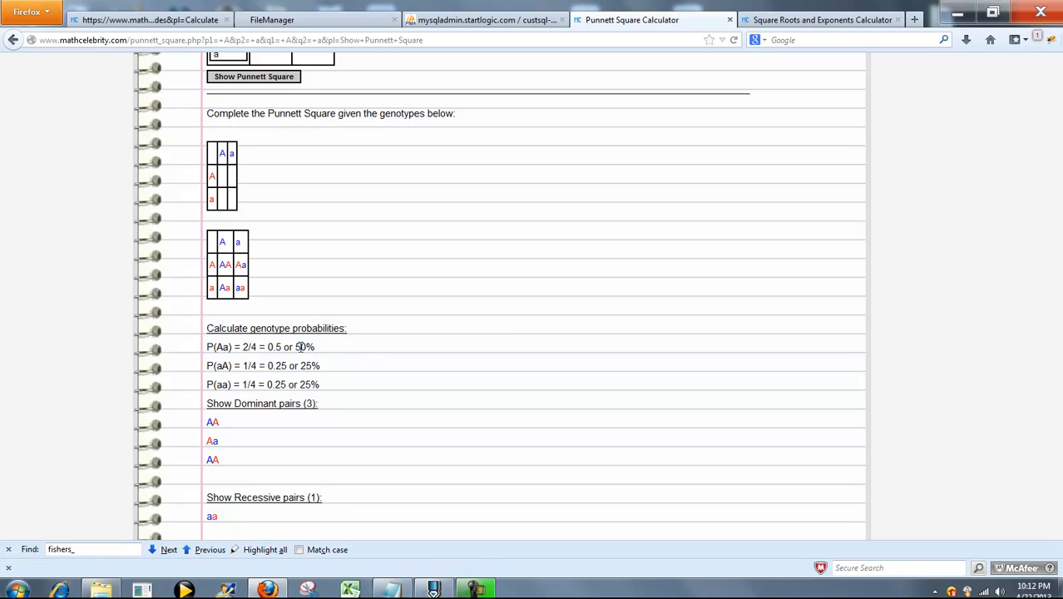
{"action": "mouse_move", "coordinate": [227, 370]}
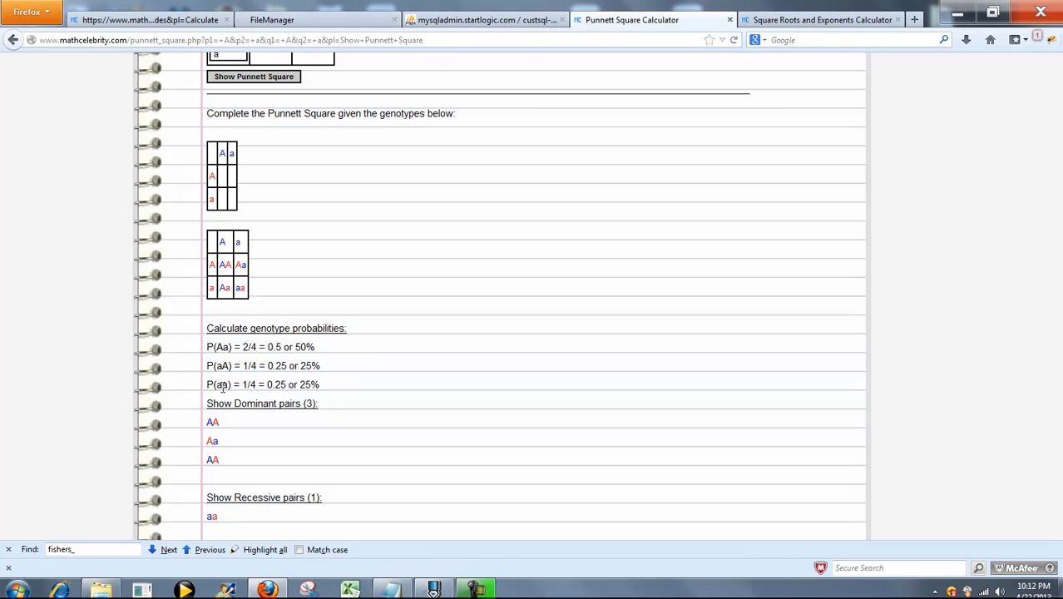
{"action": "mouse_move", "coordinate": [330, 392]}
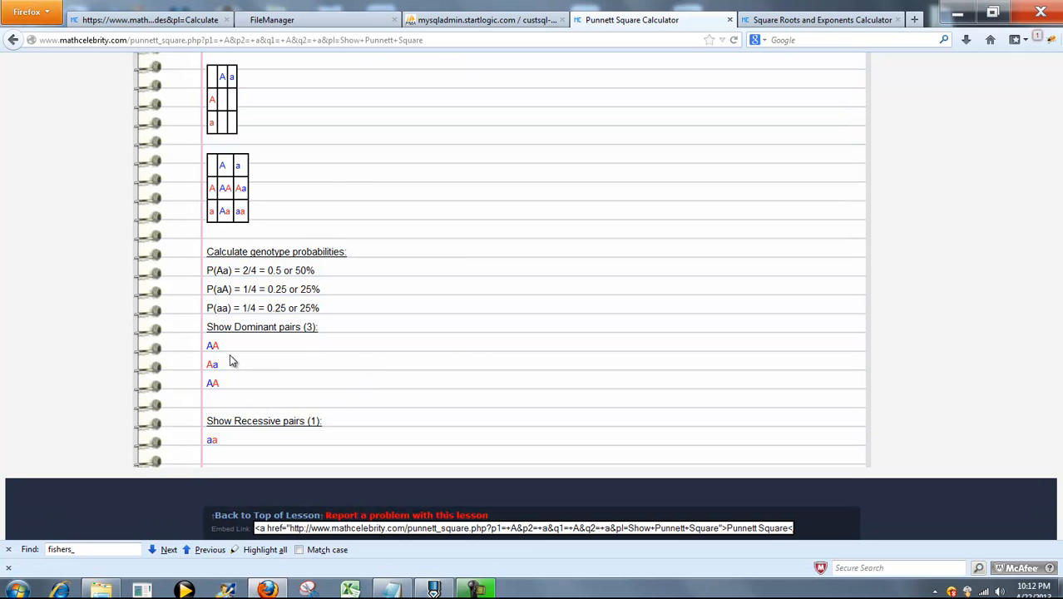
{"action": "double_click", "coordinate": [211, 439]}
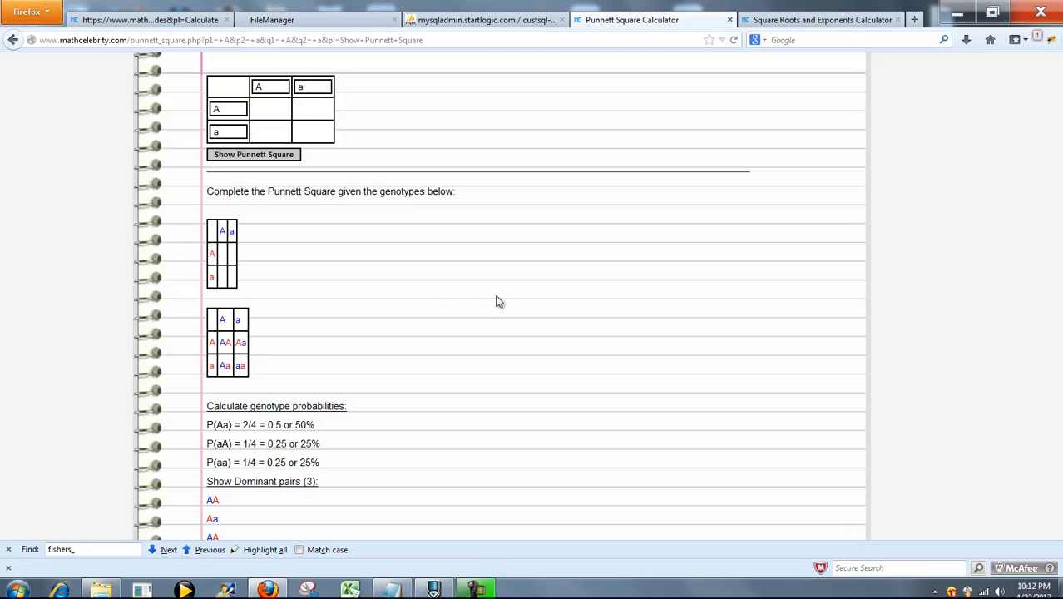
{"action": "scroll", "scroll_direction": "up", "scroll_amount": 3}
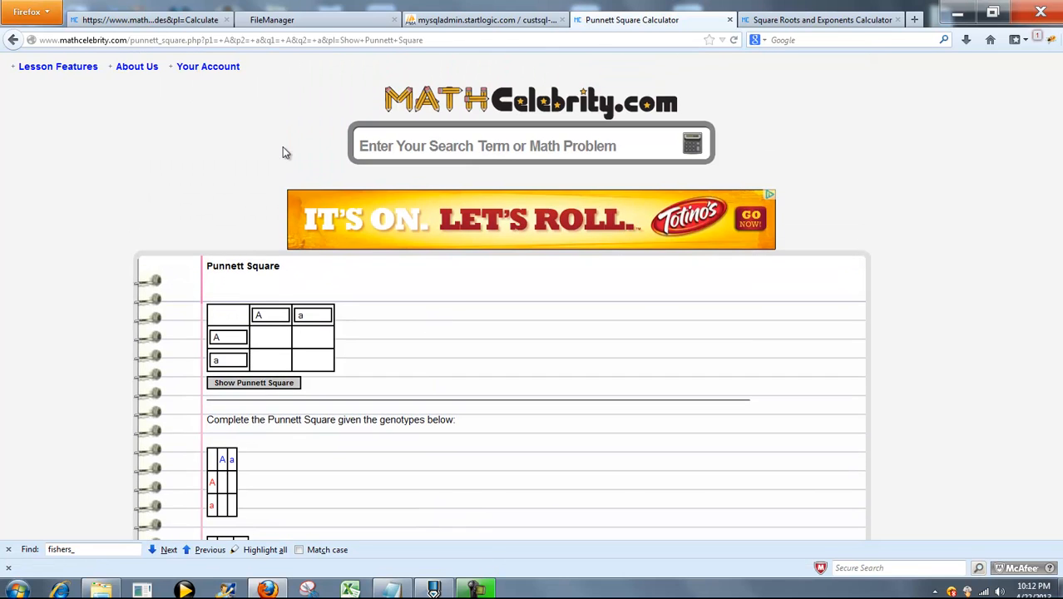
{"action": "mouse_move", "coordinate": [492, 314]}
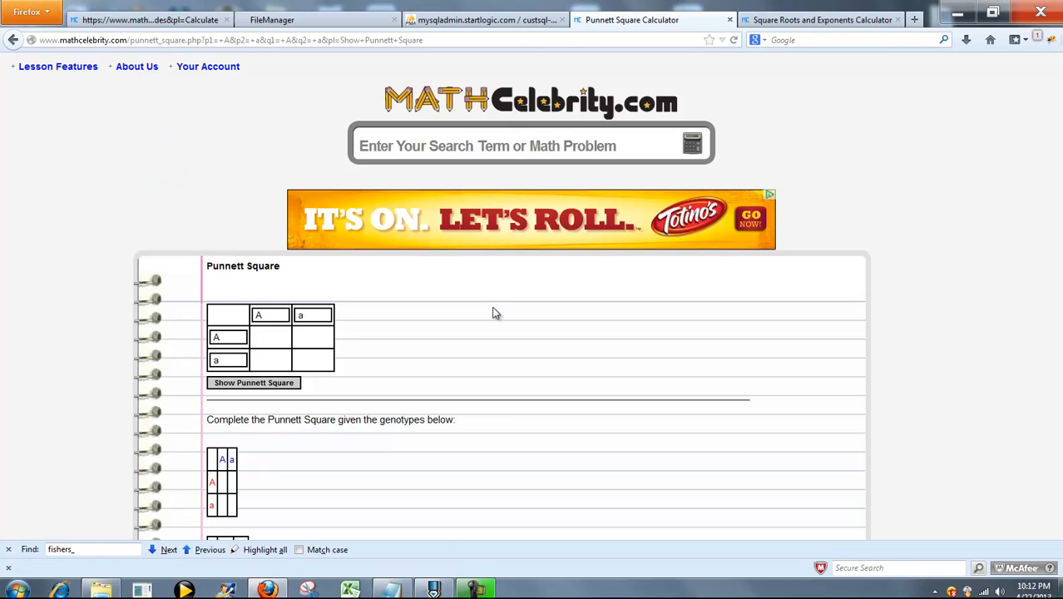